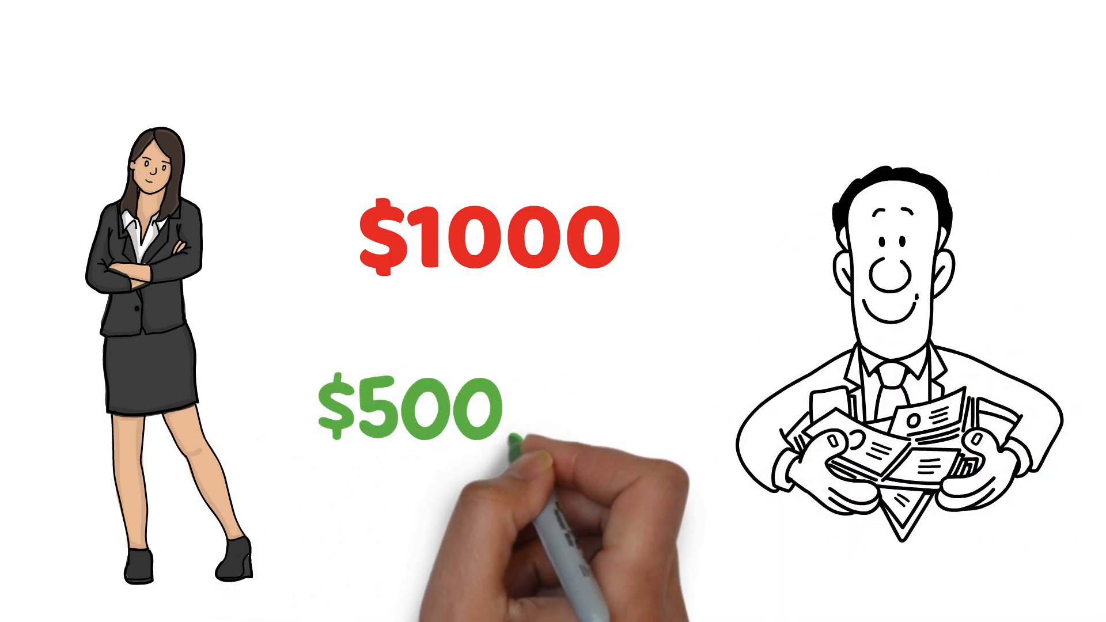
text(,000)
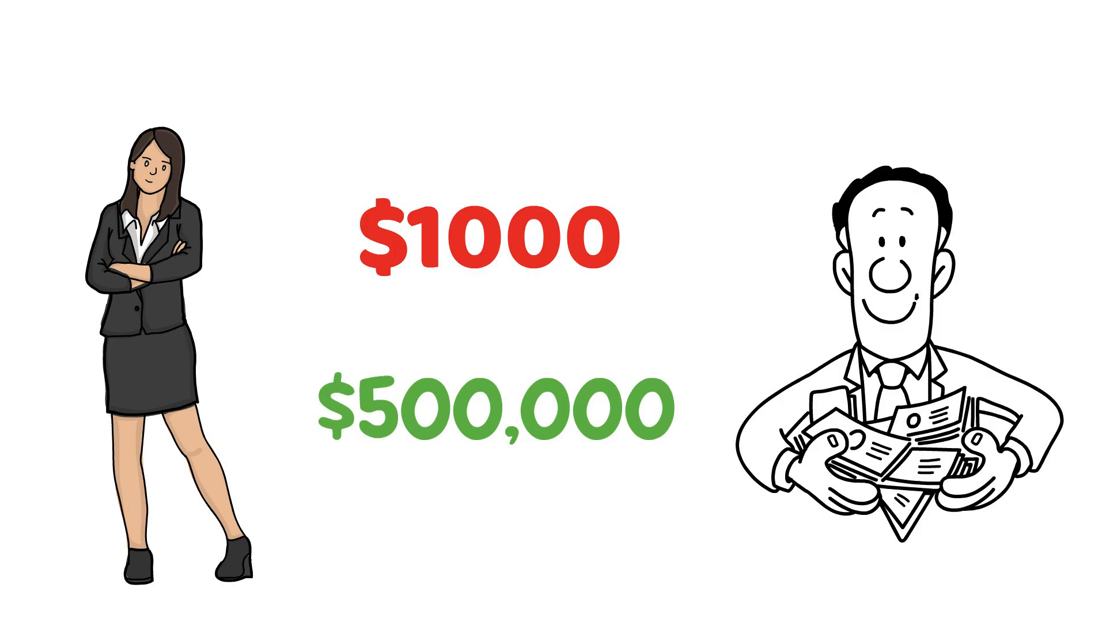